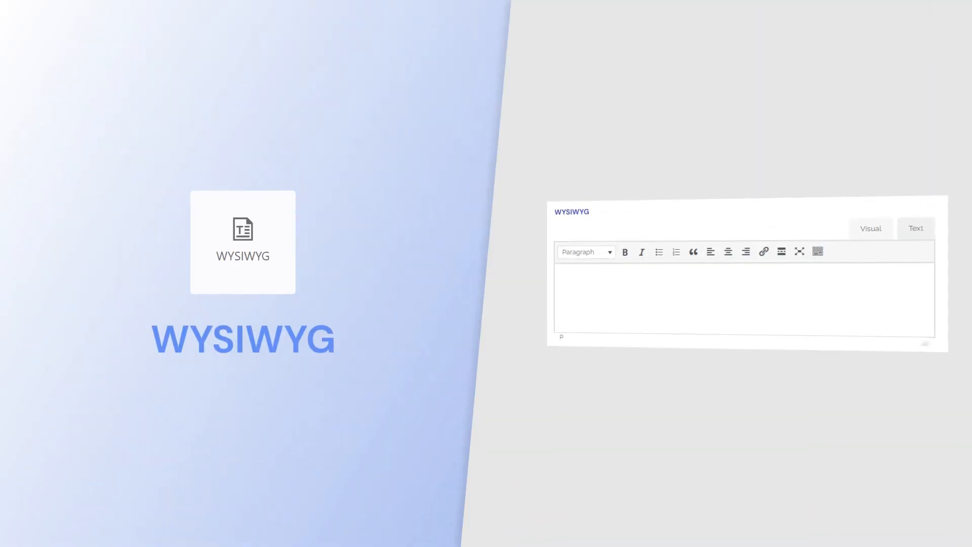
type("WHAT YOU S")
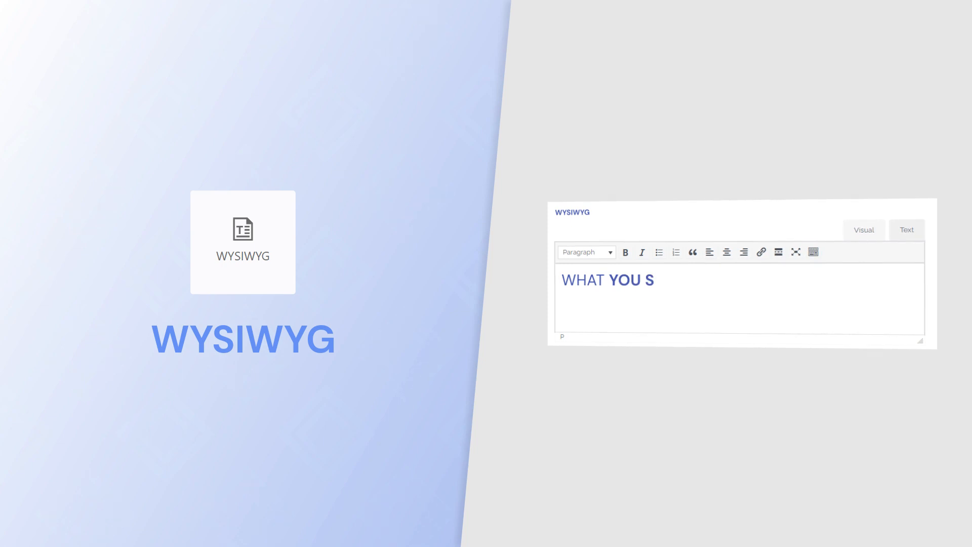